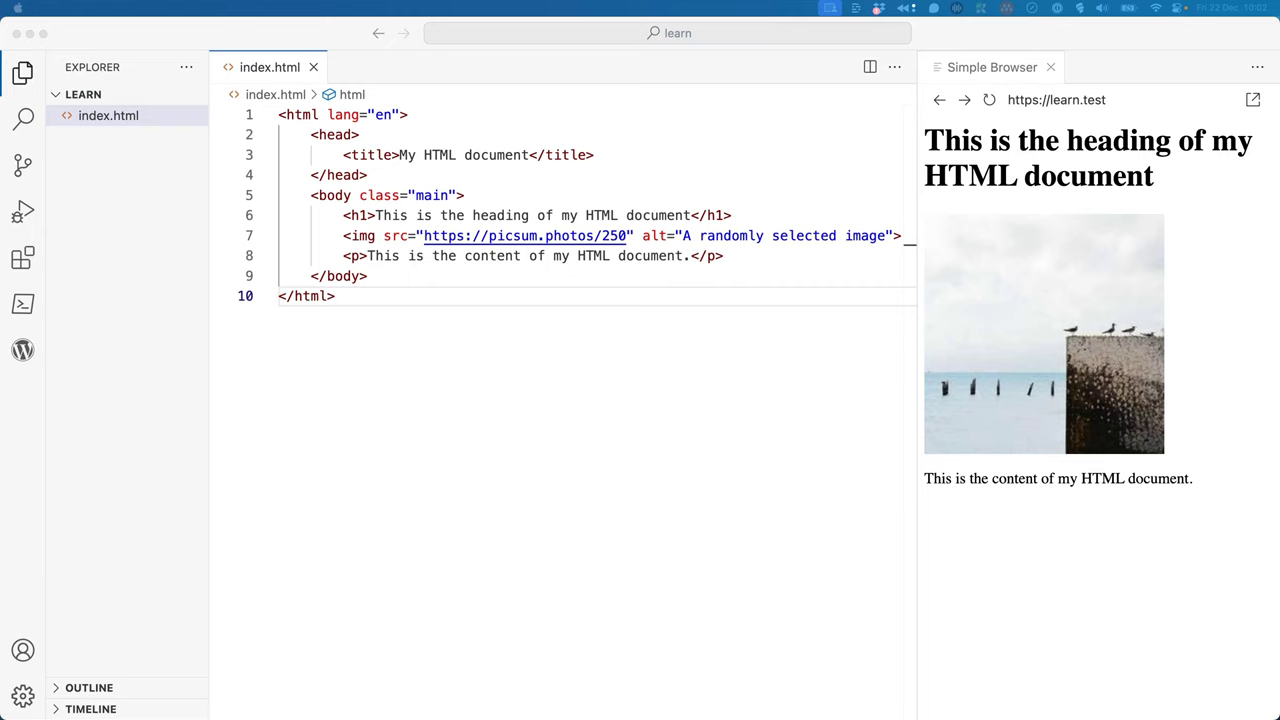
mouse_move(376, 236)
type(" style=\"")
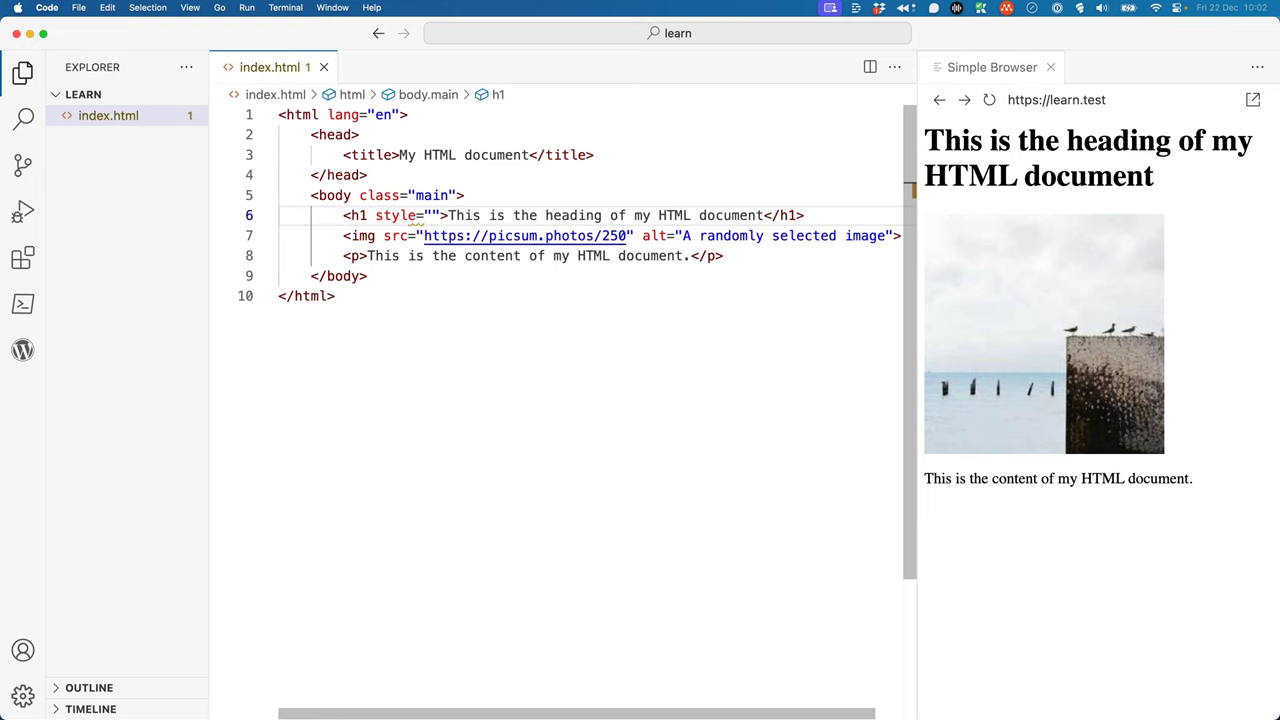
Add inline color:red to the h1 and font-size 20px to the p in index.html
type("color")
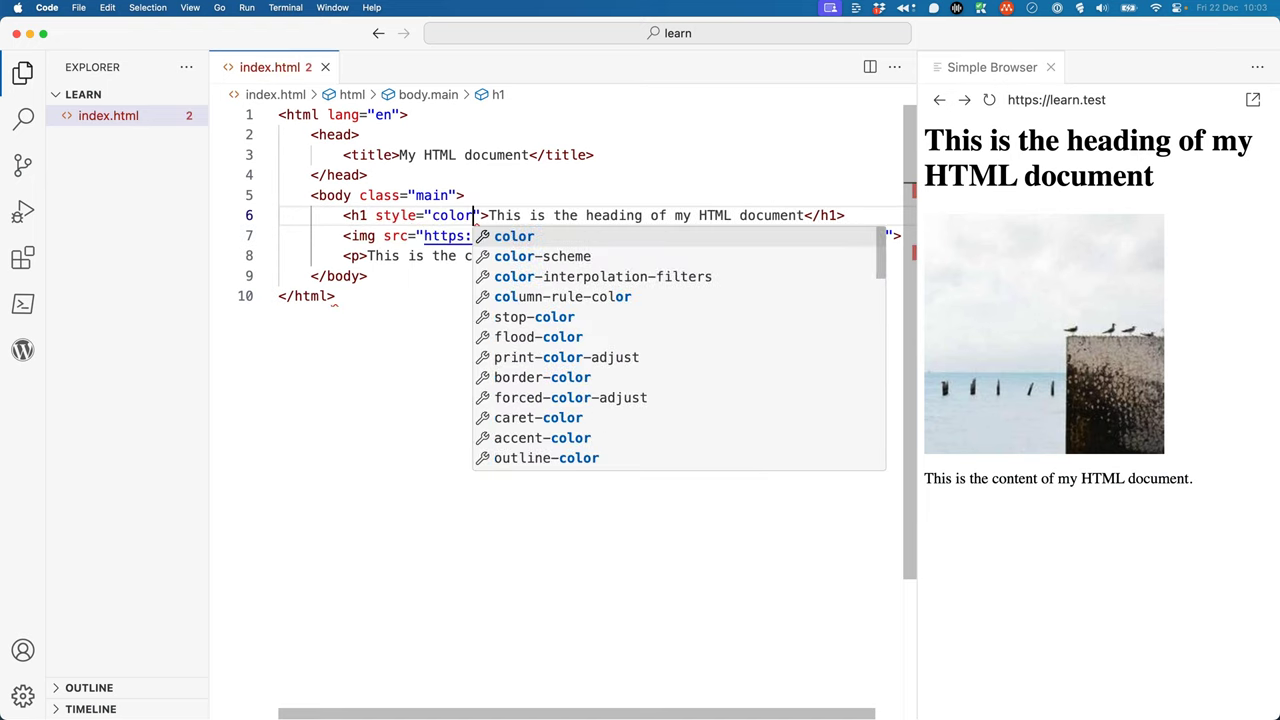
type(":red;")
left_click(588, 256)
type(" style=\"font-size: ;")
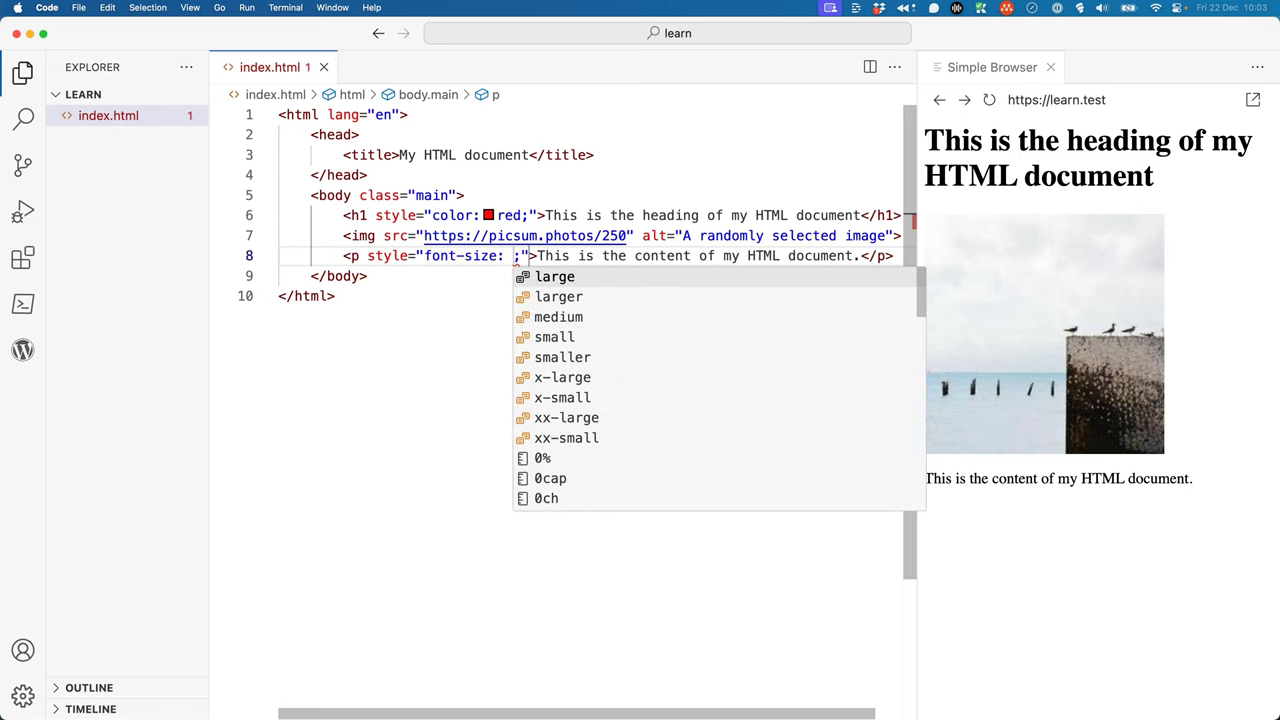
type("20px")
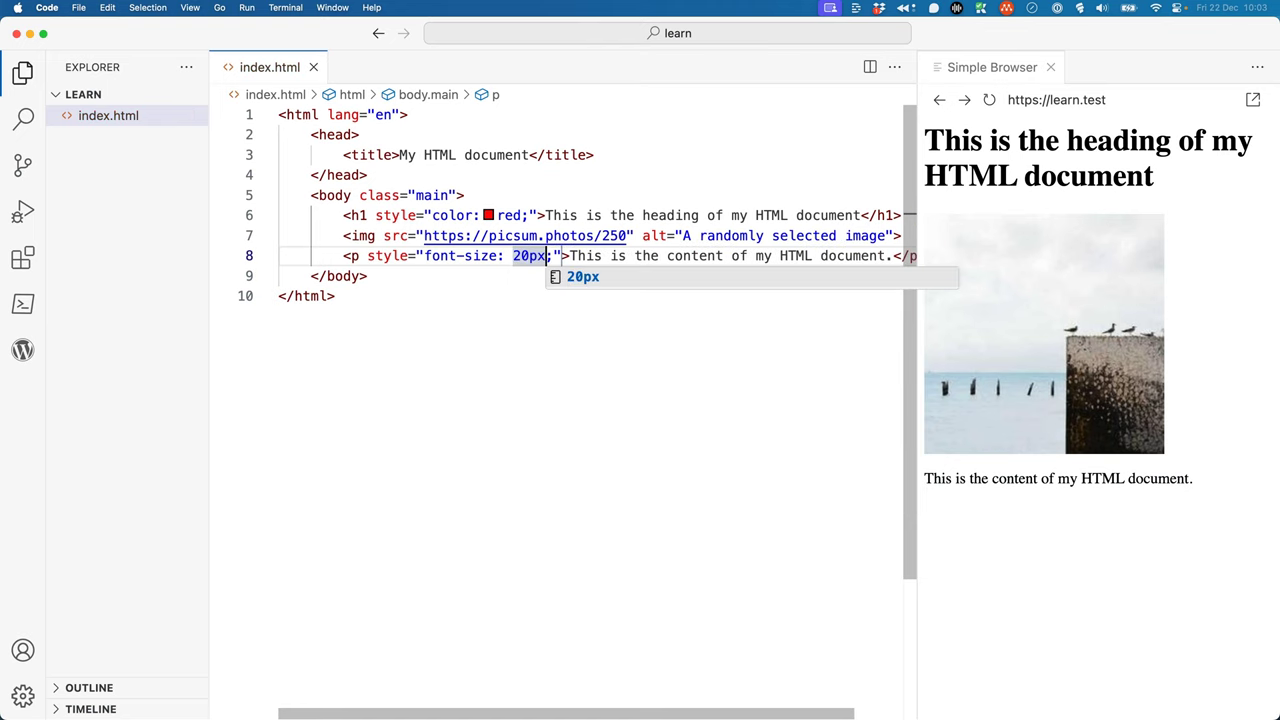
left_click(988, 100)
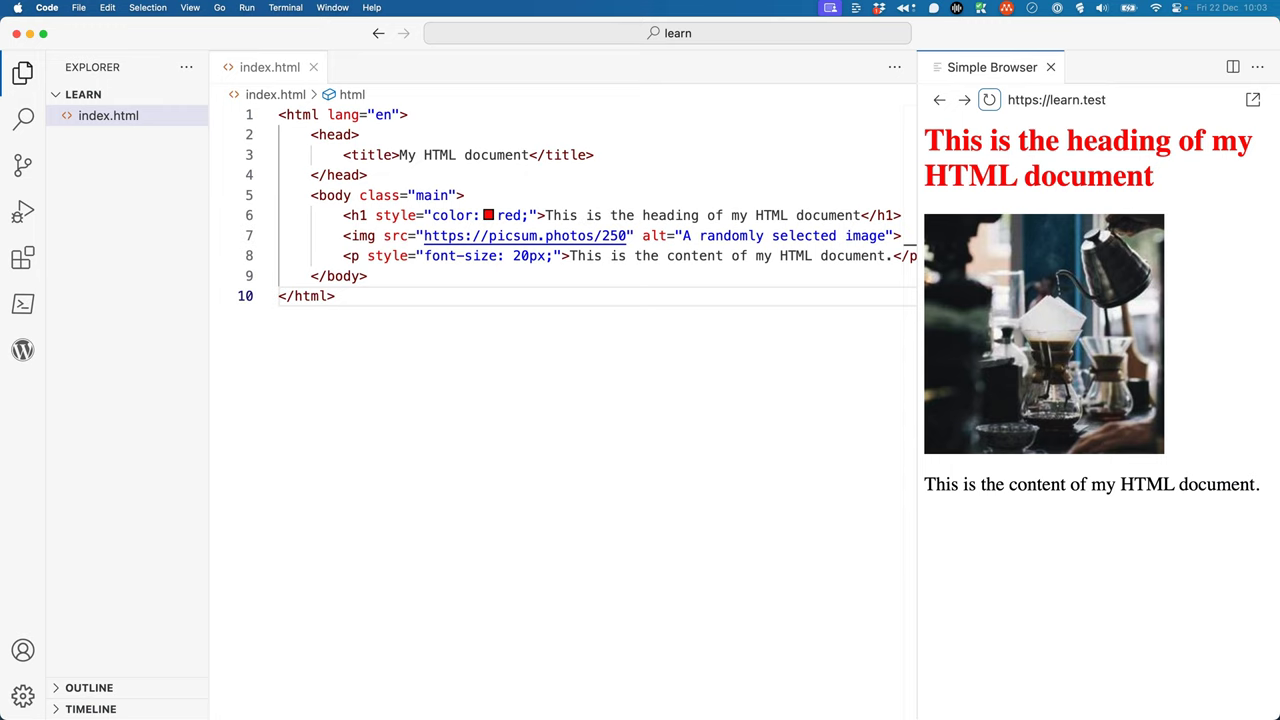
Strip the inline styles and add a head style block with h1 red and p 20px
left_click(408, 306)
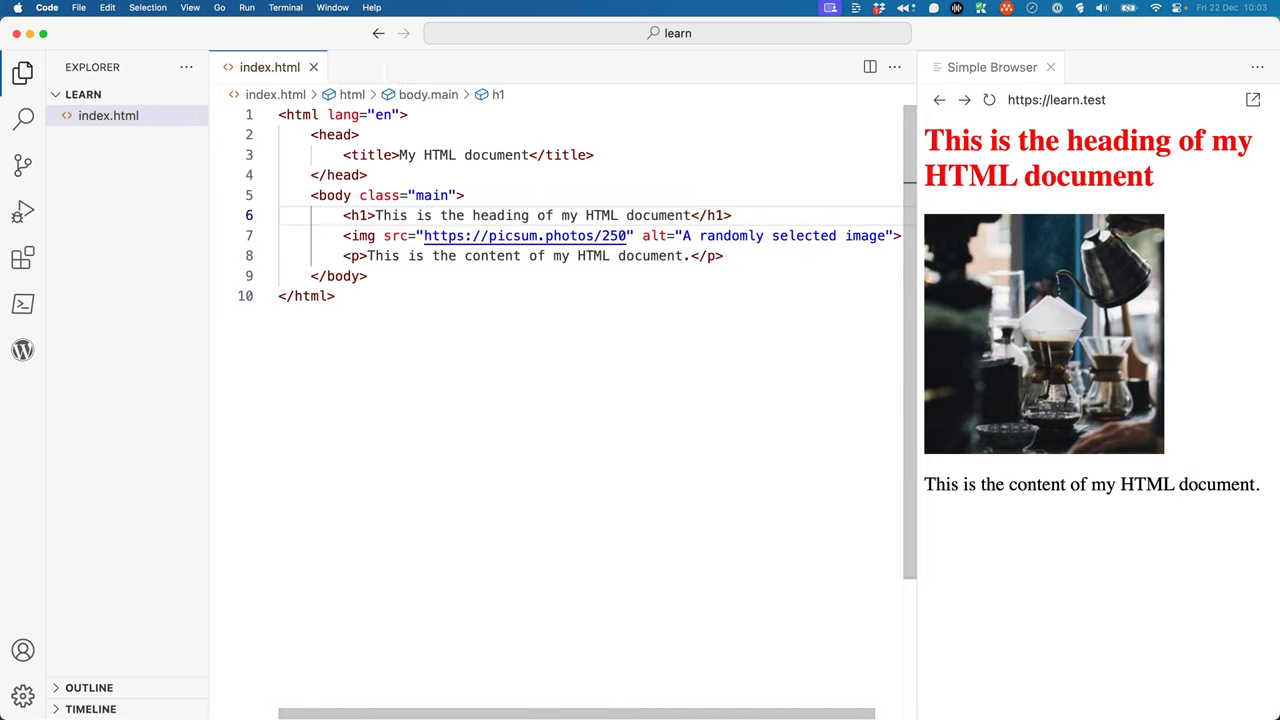
left_click(598, 154)
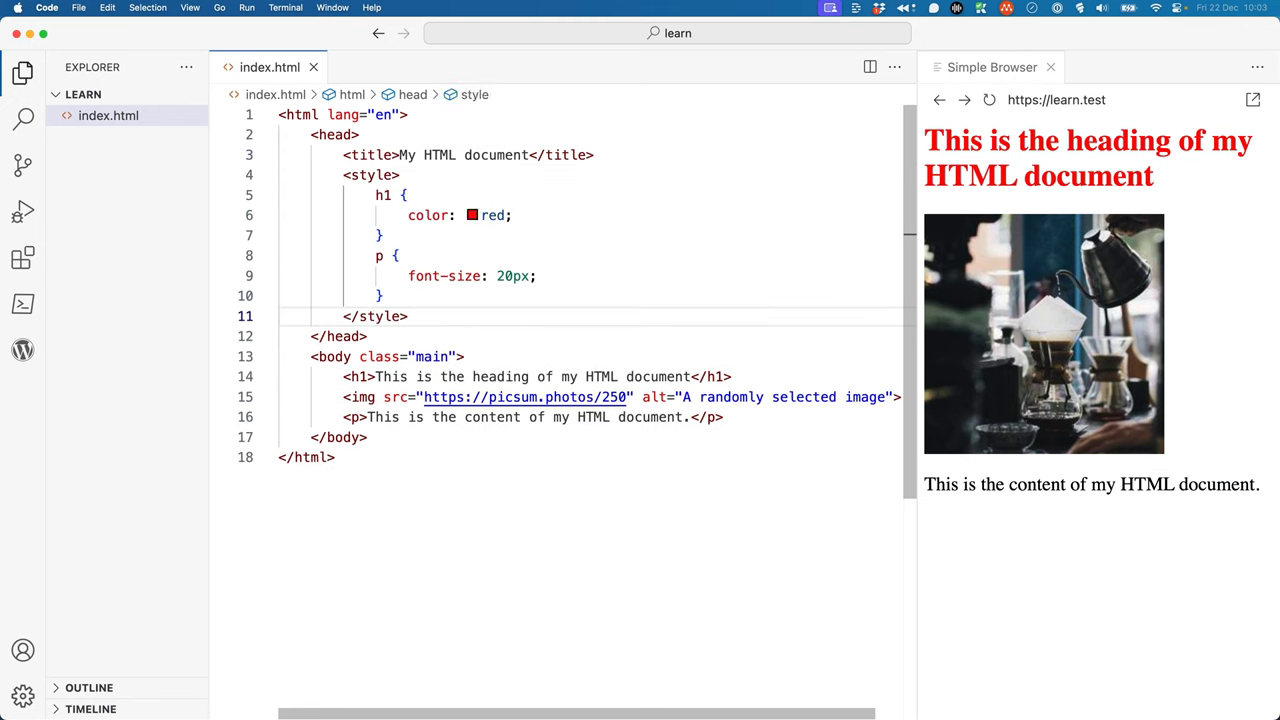
left_click(988, 100)
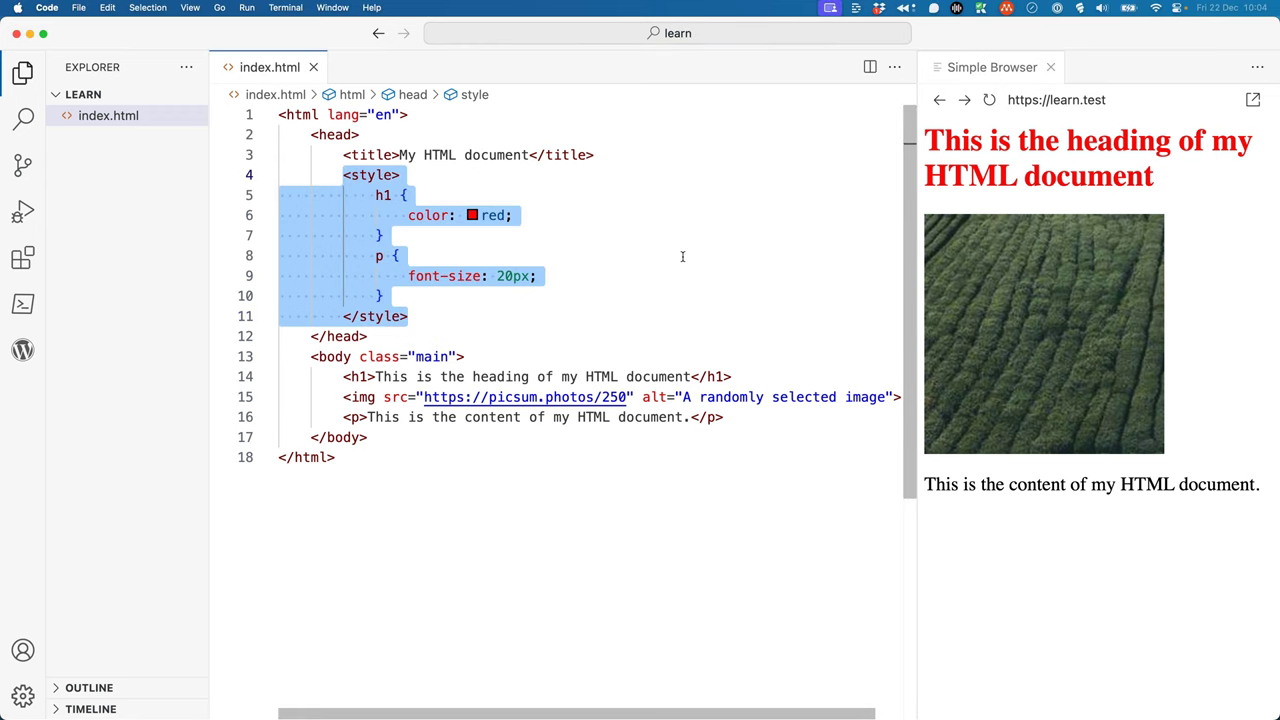
Swap the style block for a stylesheet link to style.css and create the style.css file
type("<link rel=\"stylesheet\" href=\"style.css\">")
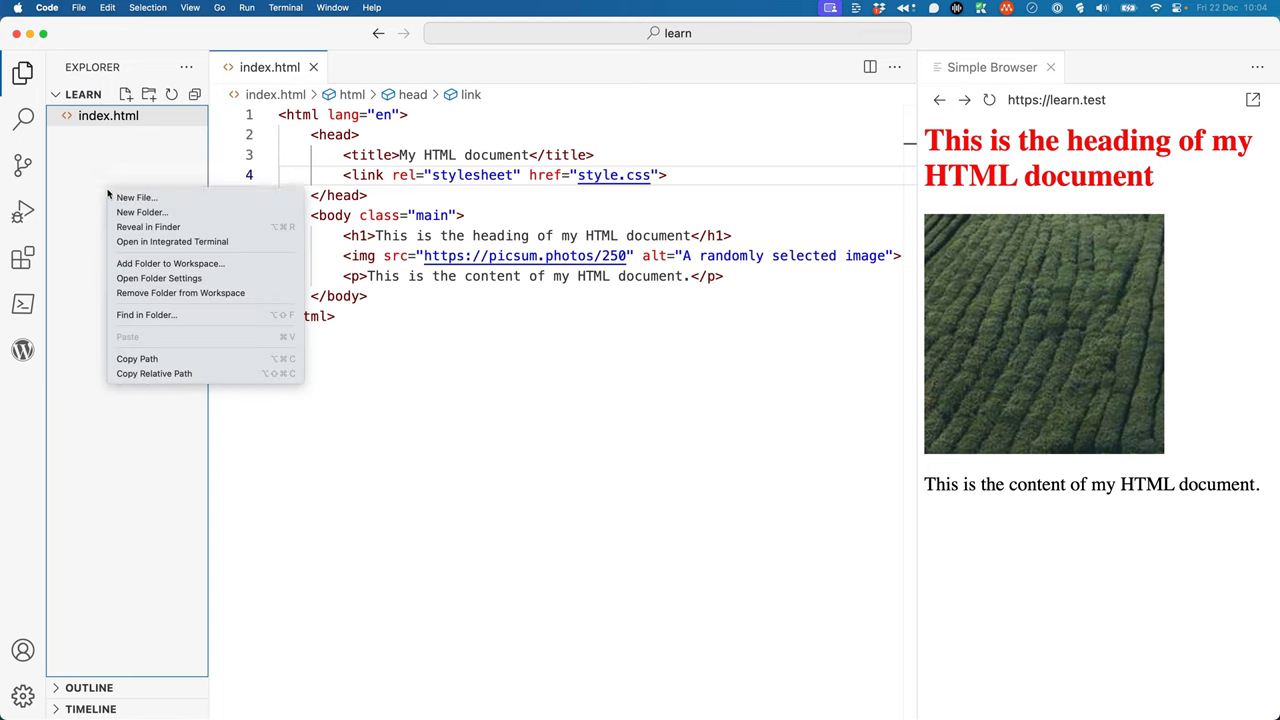
left_click(136, 198)
type("style.css")
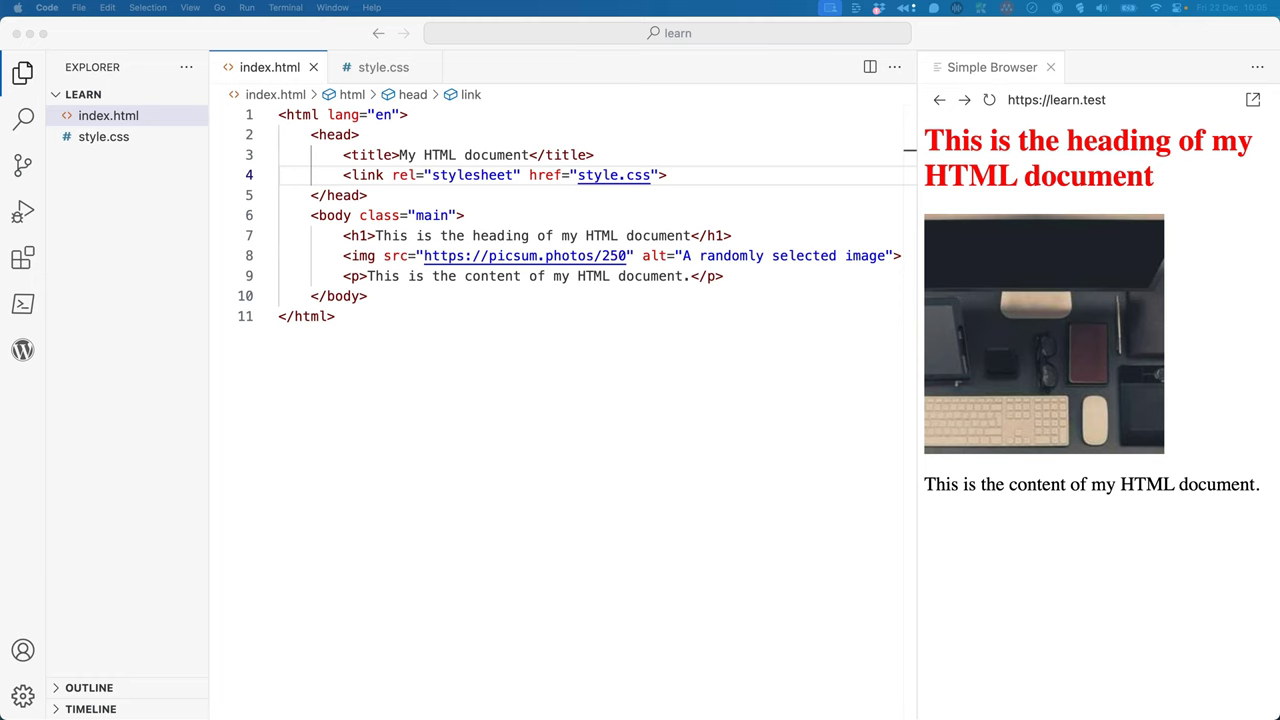
Add a .main rule with a 5px solid black border in style.css and reload the preview
left_click(384, 68)
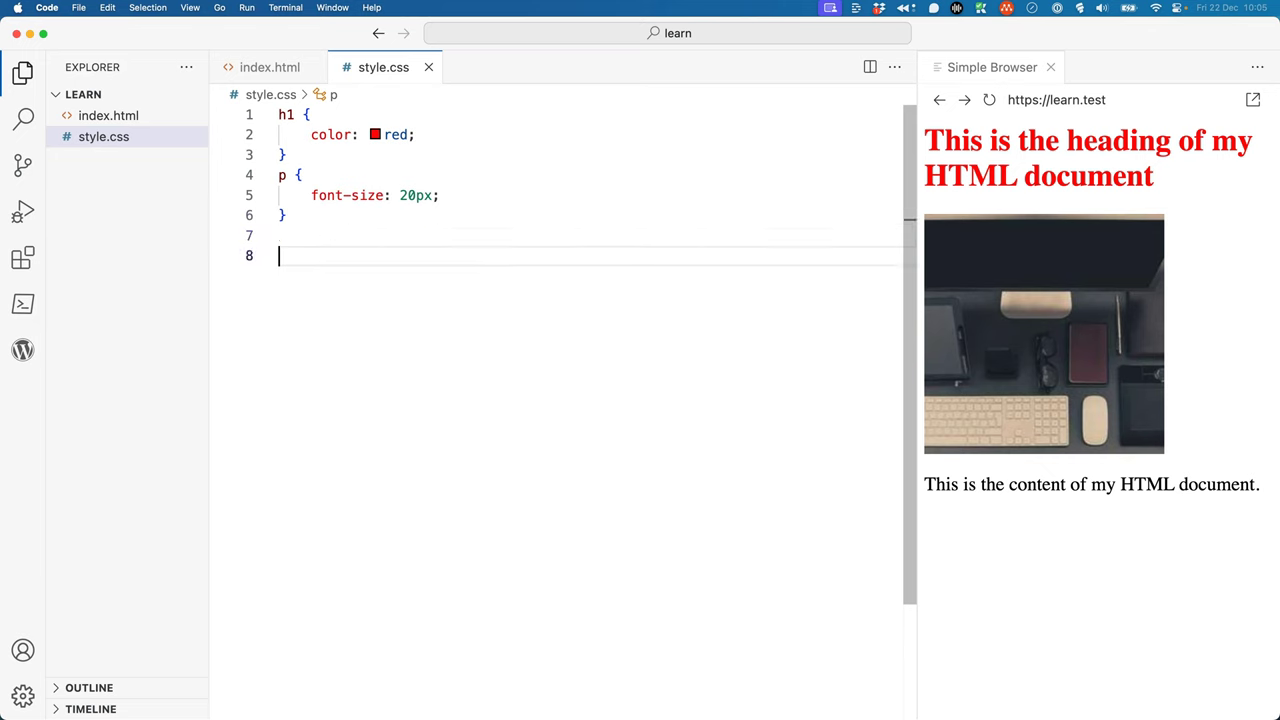
type(".main {")
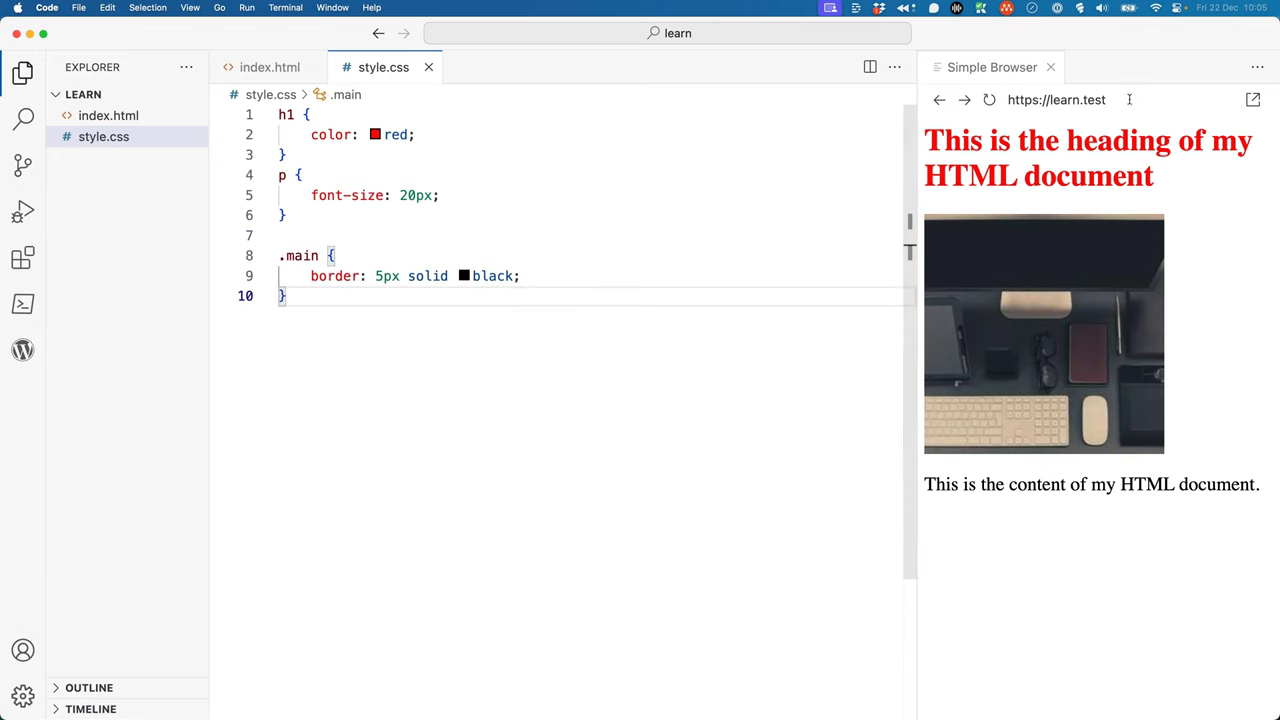
left_click(988, 100)
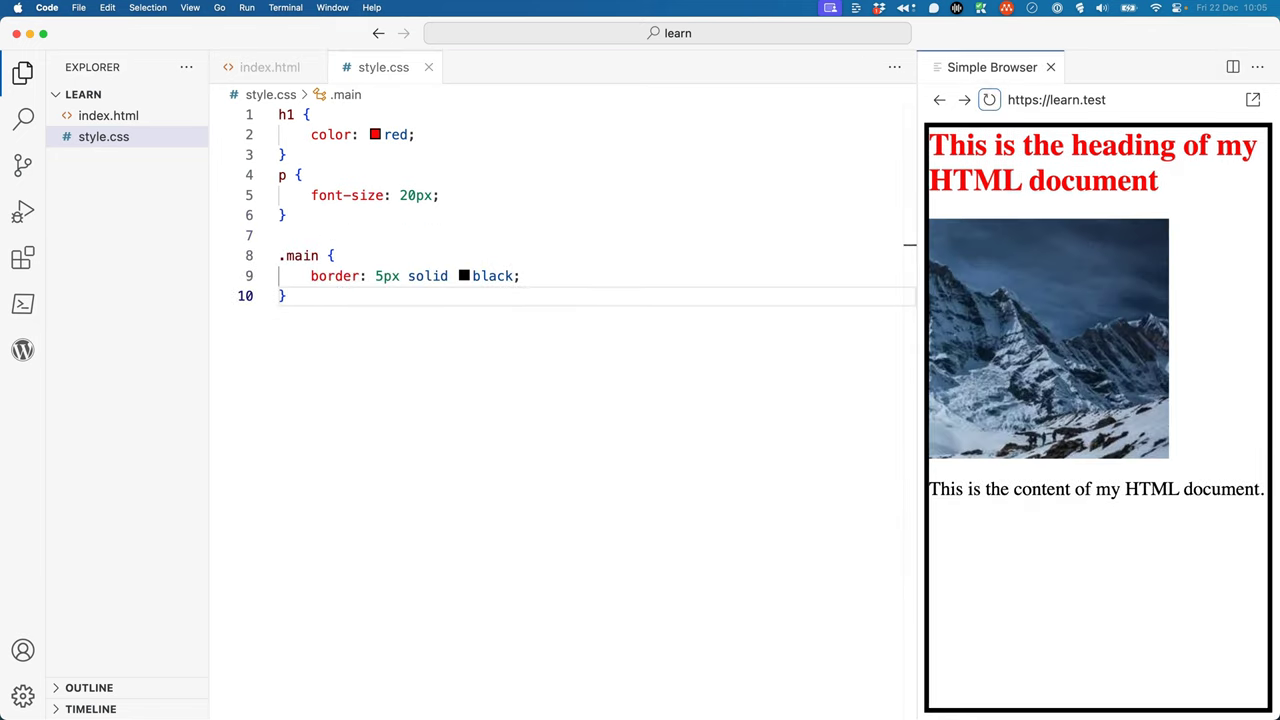
left_click(988, 100)
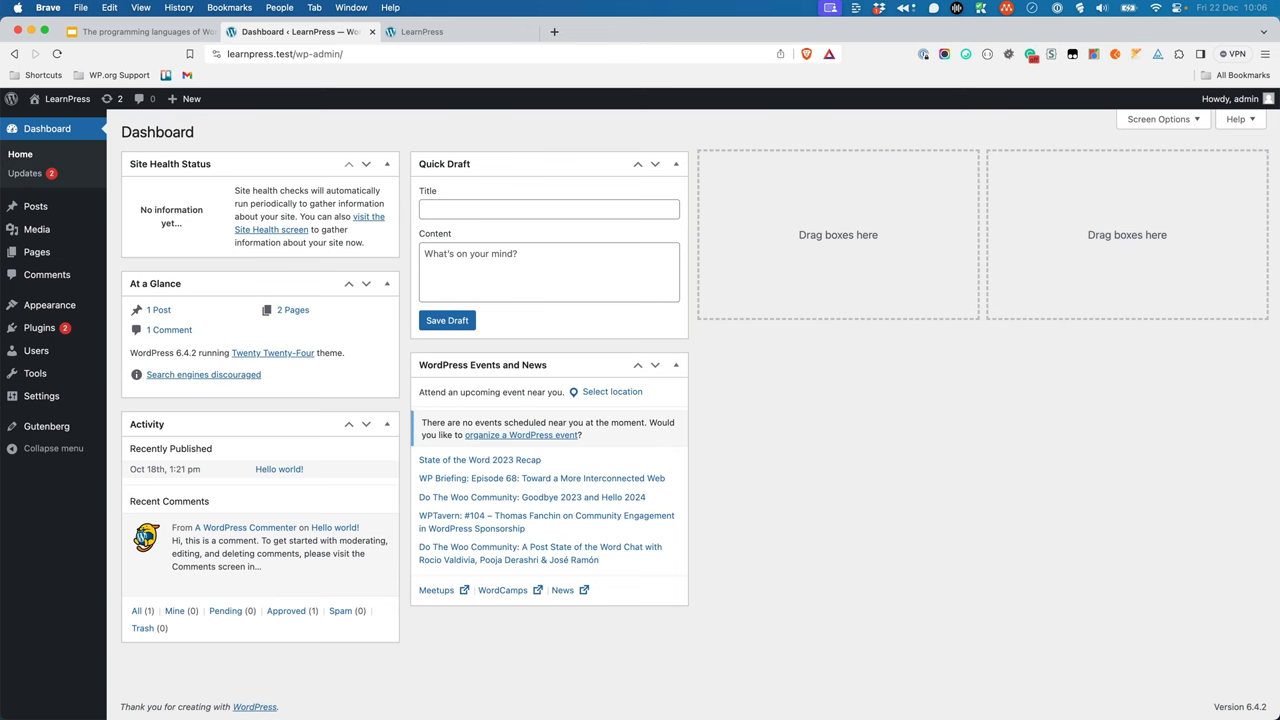
View the LearnPress site front end, then the wp_enqueue_style() developer reference
left_click(420, 32)
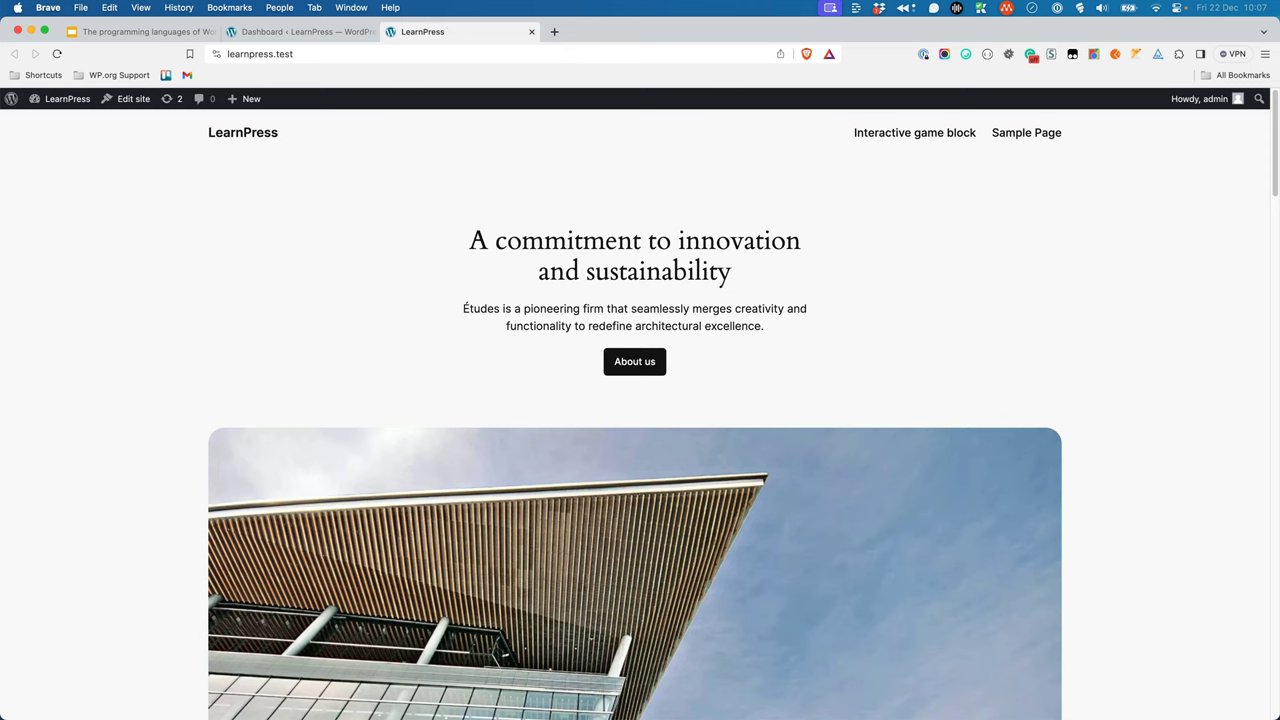
left_click(620, 32)
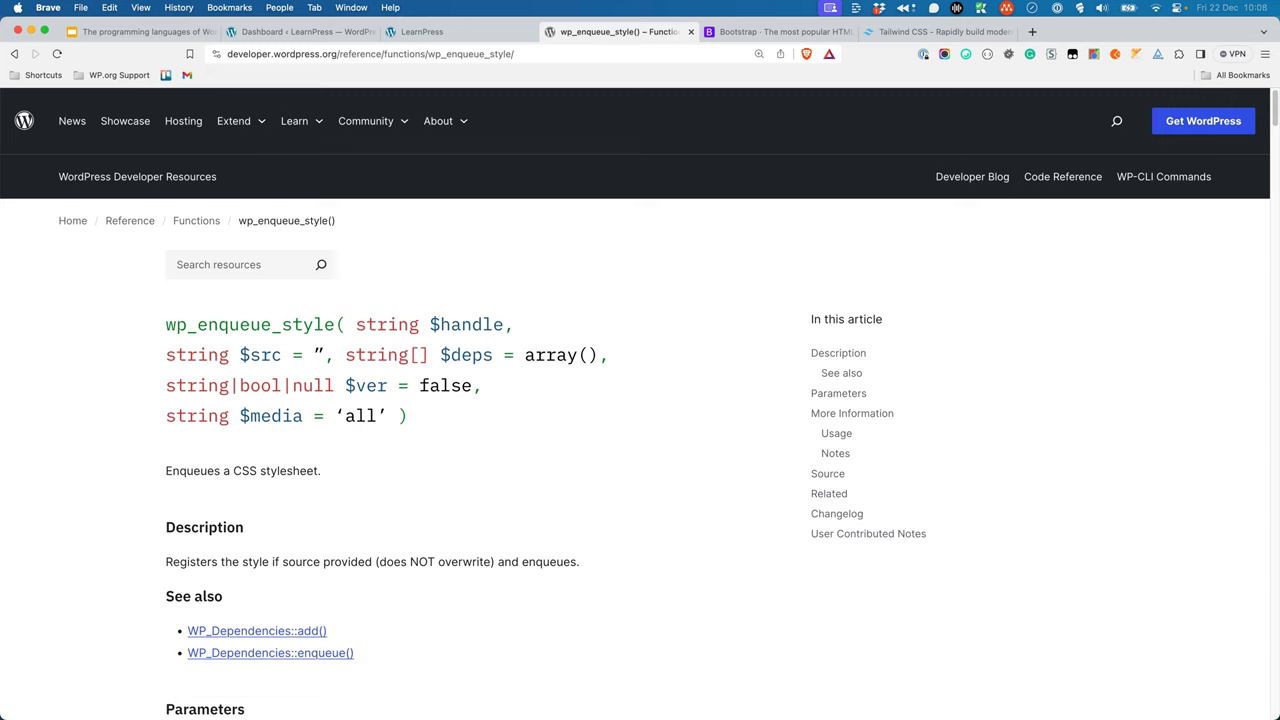
Browse the Bootstrap, web.dev Learn CSS and freeCodeCamp Responsive Web Design tabs
left_click(776, 32)
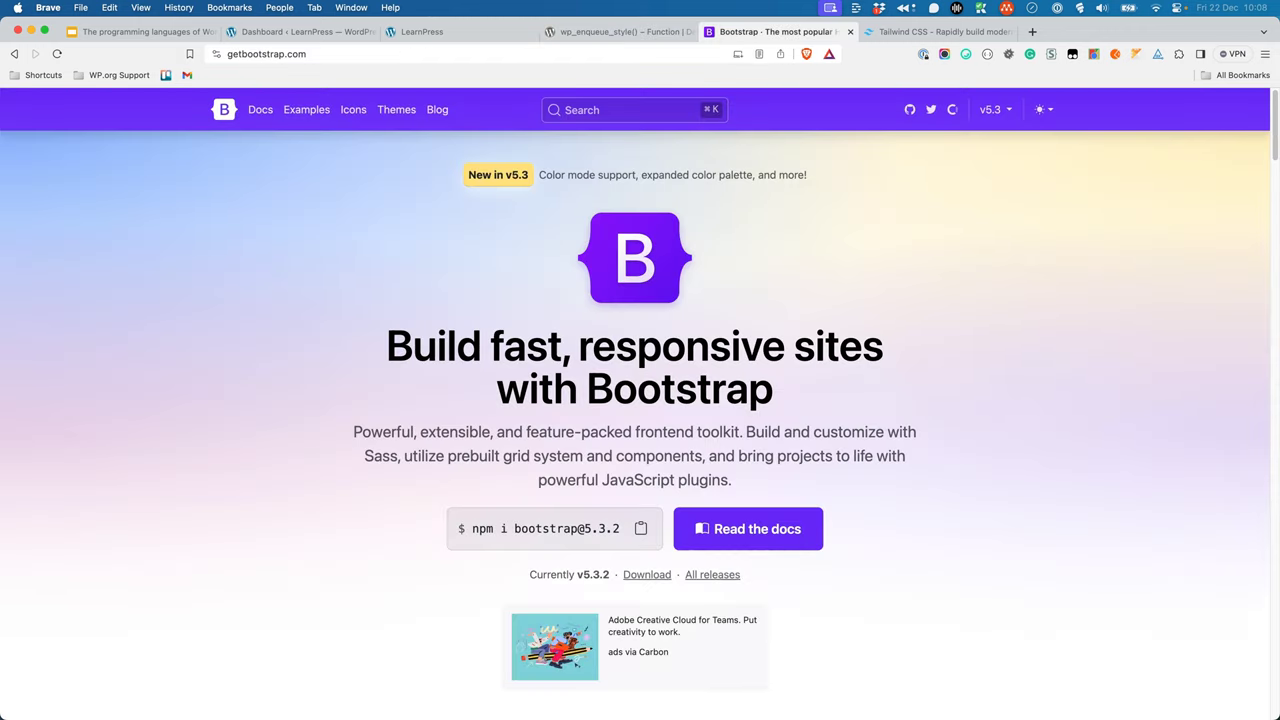
left_click(940, 32)
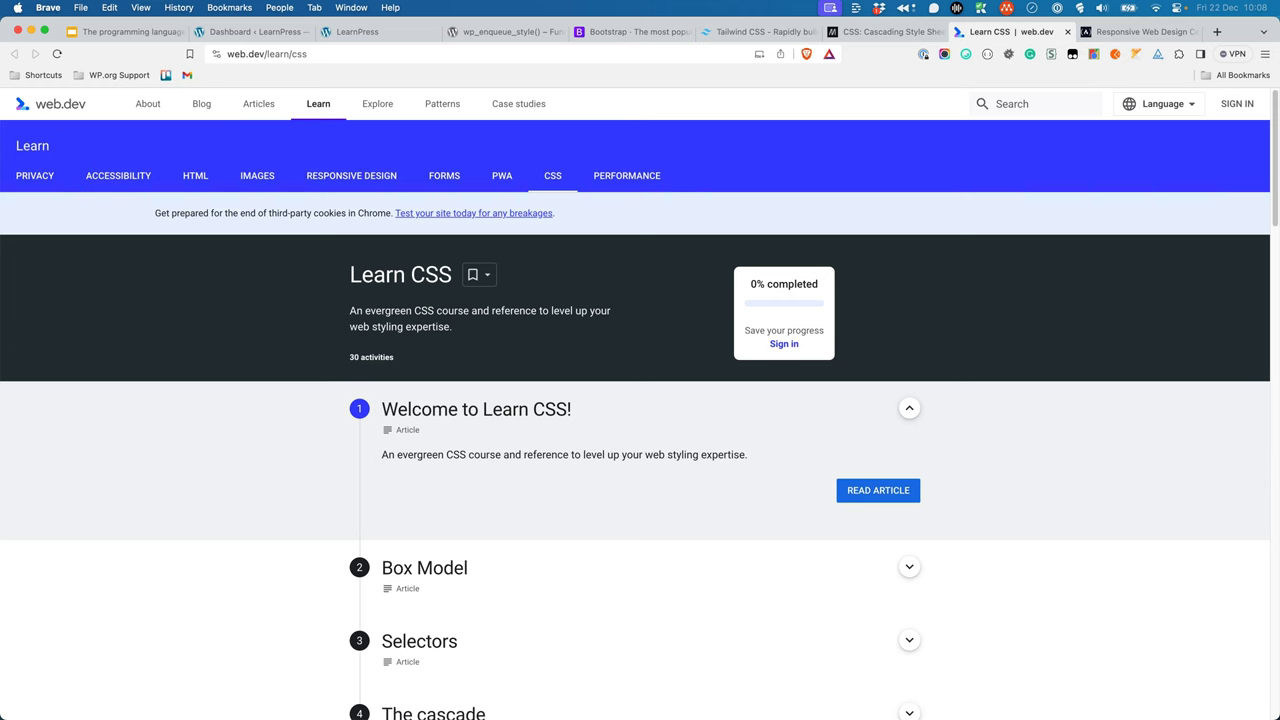
left_click(1136, 32)
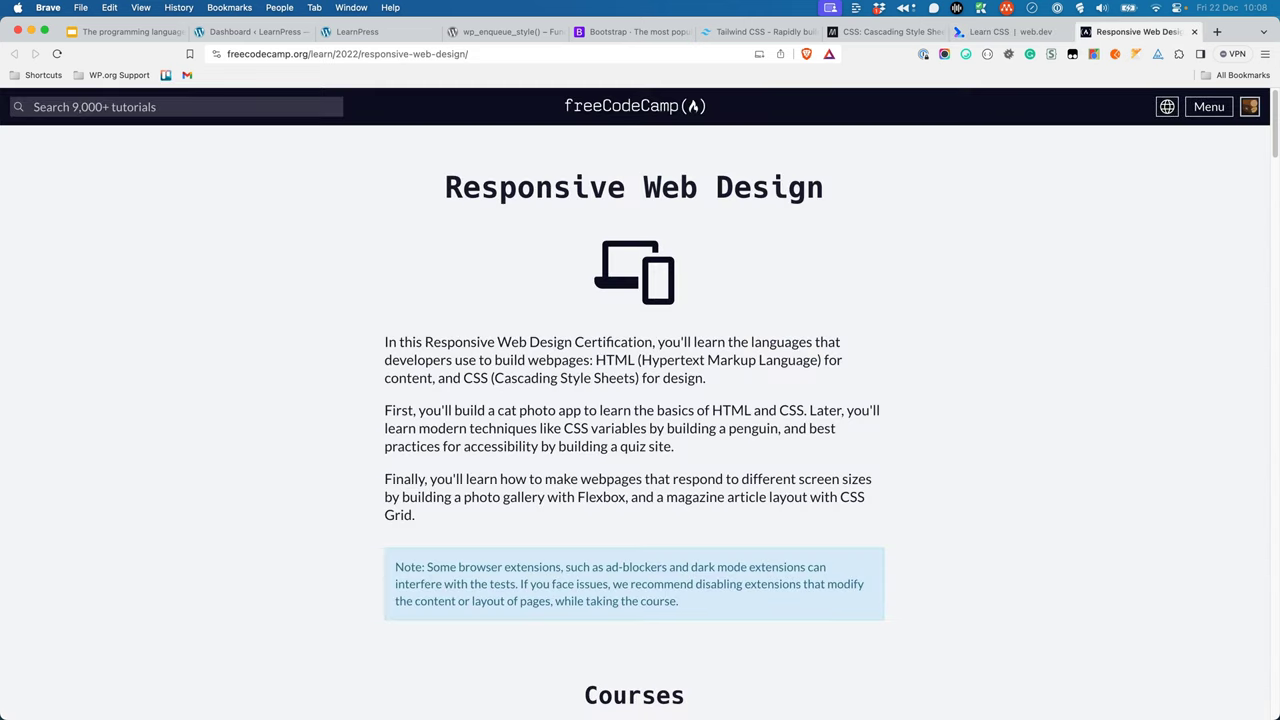